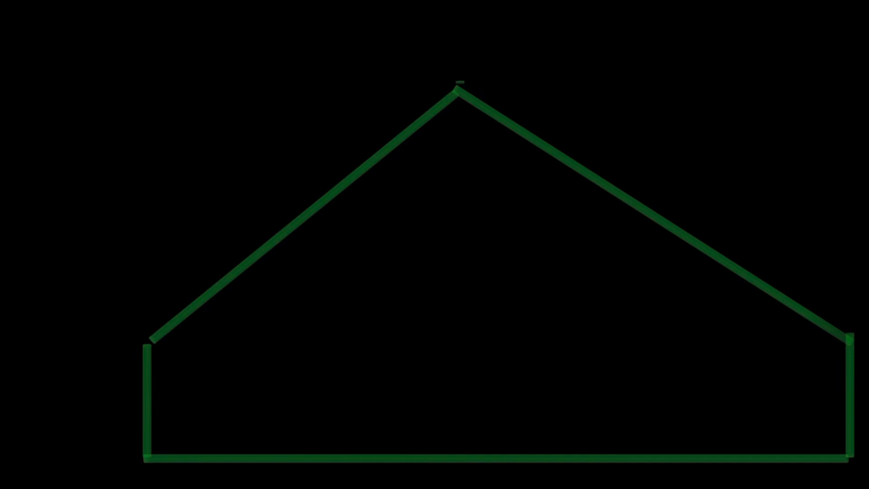
Label the pentagon's left side 45 and the base 100, with 150 and the dashed split
{"action": "type", "text": "4·"}
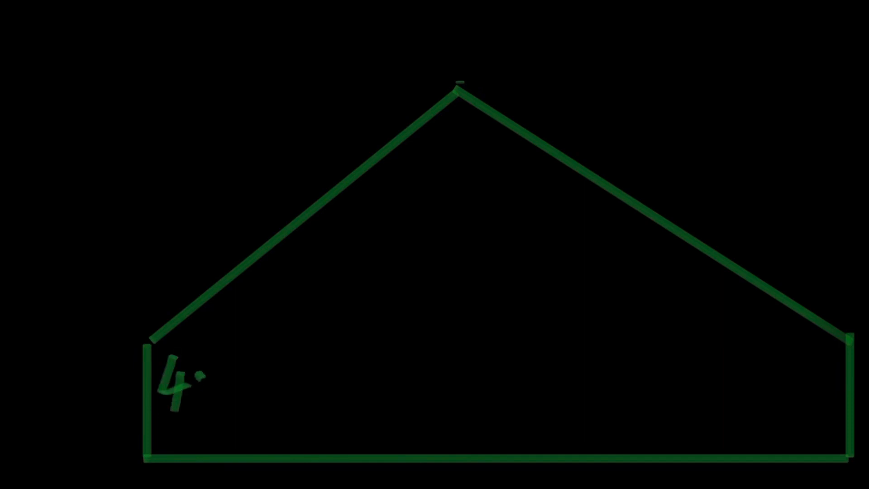
{"action": "type", "text": "5"}
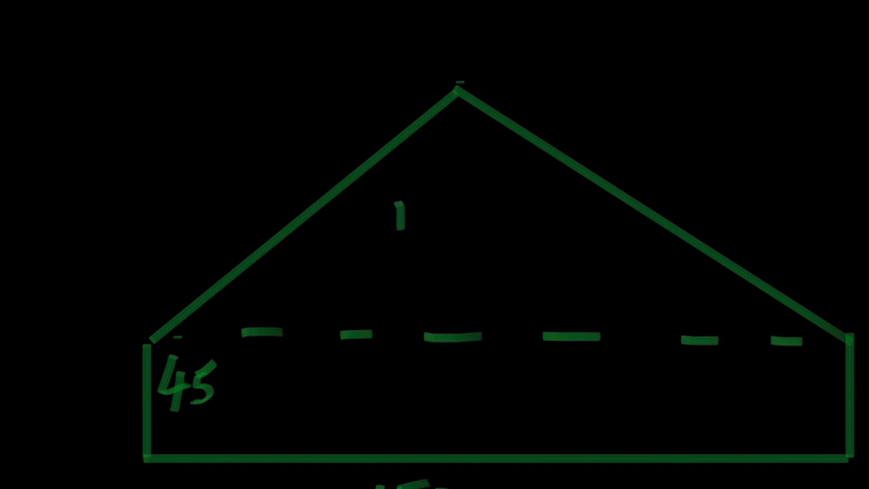
{"action": "type", "text": "100"}
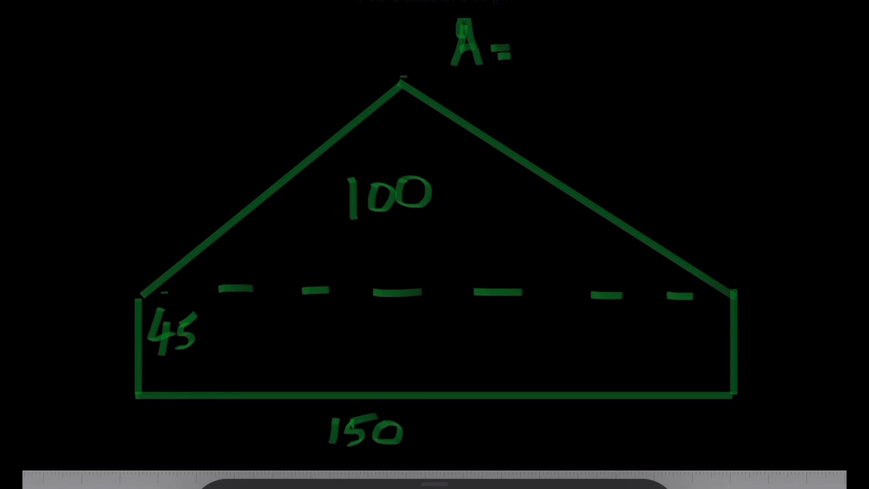
Write the triangle area formula A = ½ × 0.1 × 0.15
{"action": "type", "text": "1/2"}
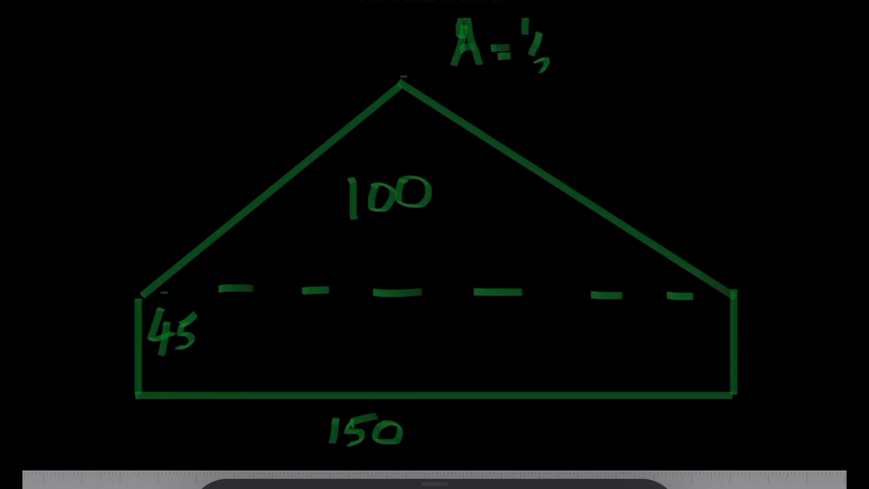
{"action": "type", "text": "x"}
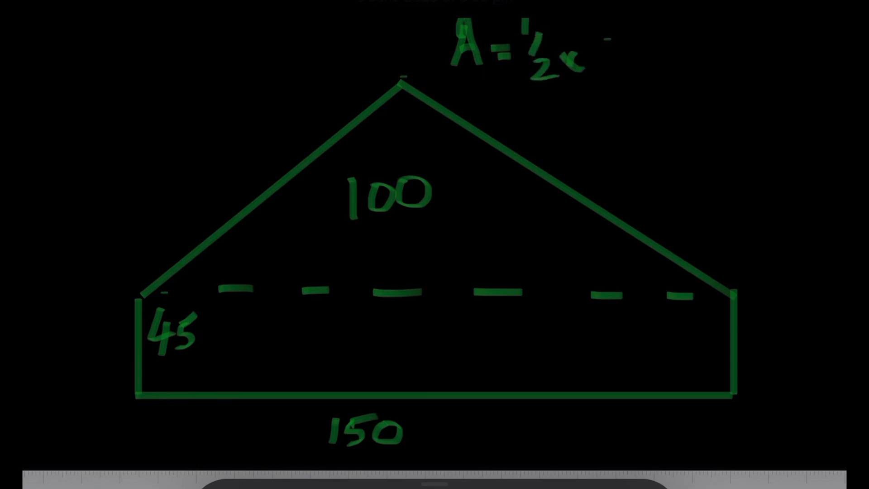
{"action": "type", "text": "0-1"}
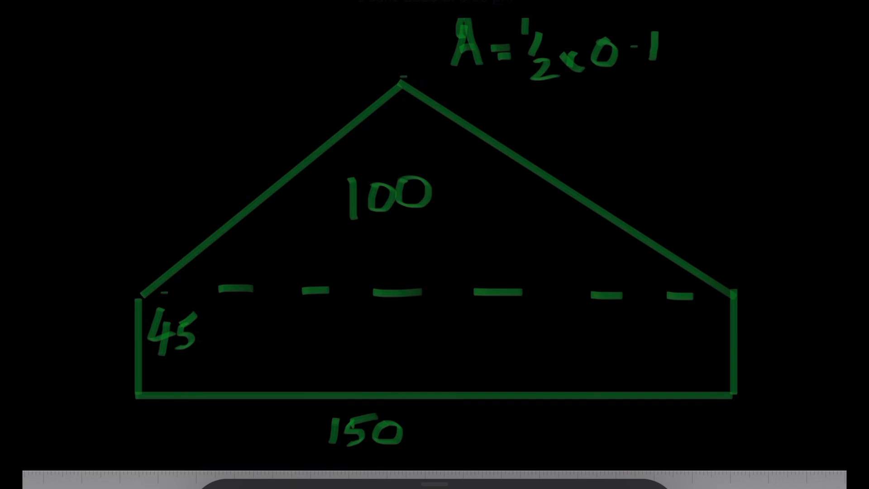
{"action": "type", "text": "x0-1"}
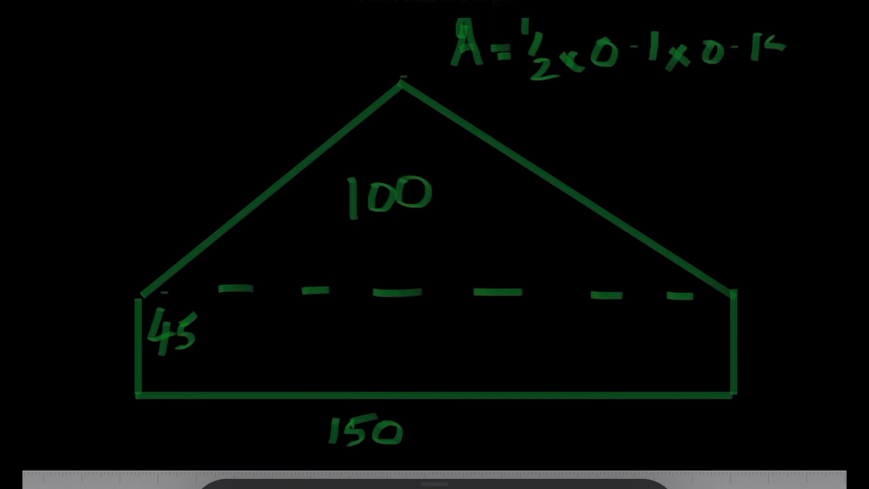
{"action": "type", "text": "5"}
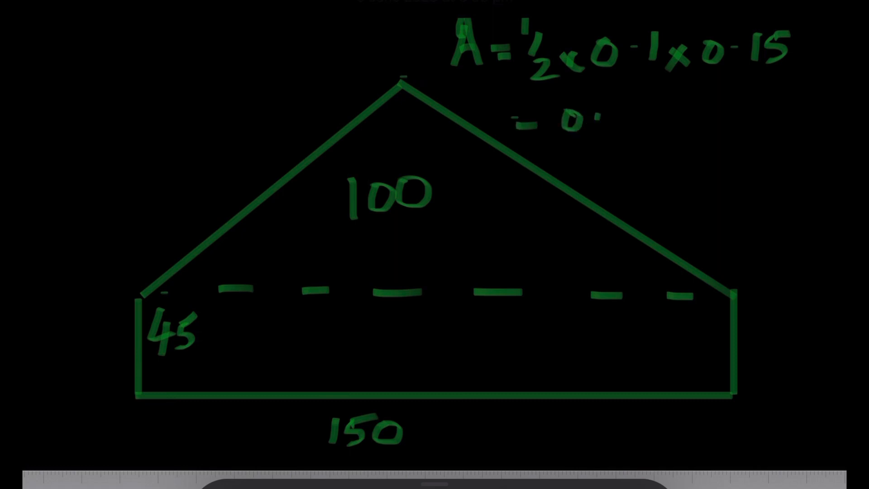
Write the result 0.0075 m² and start the next line with A₂
{"action": "type", "text": "00"}
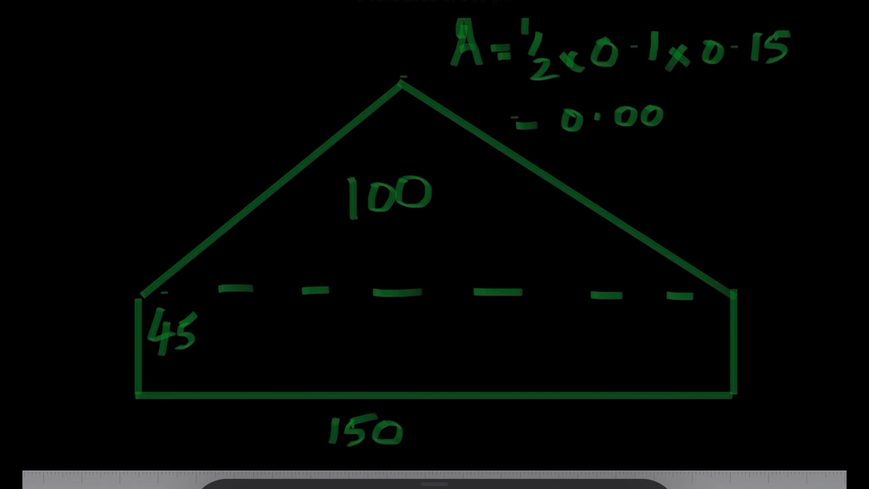
{"action": "type", "text": "7"}
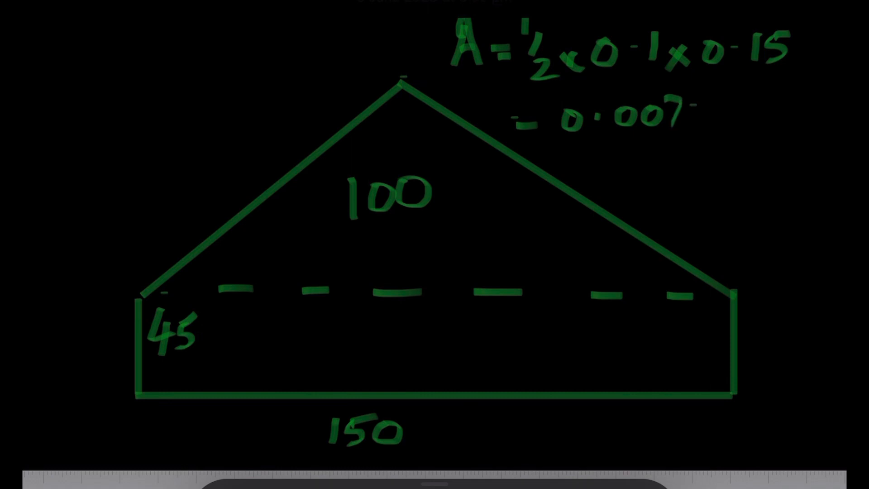
{"action": "type", "text": "5m"}
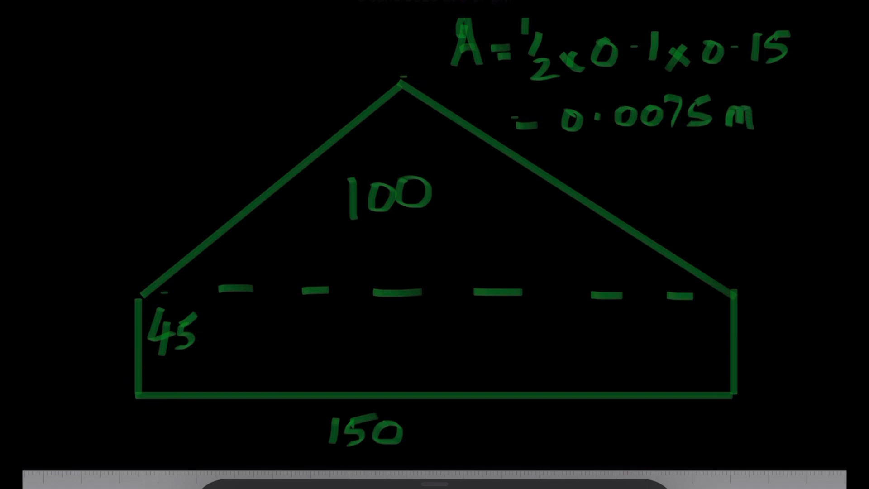
{"action": "type", "text": "²"}
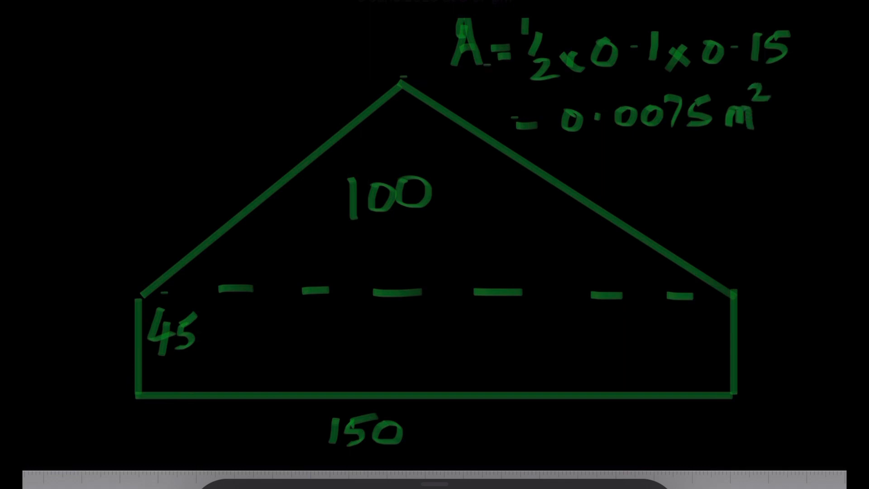
{"action": "type", "text": "A₂="}
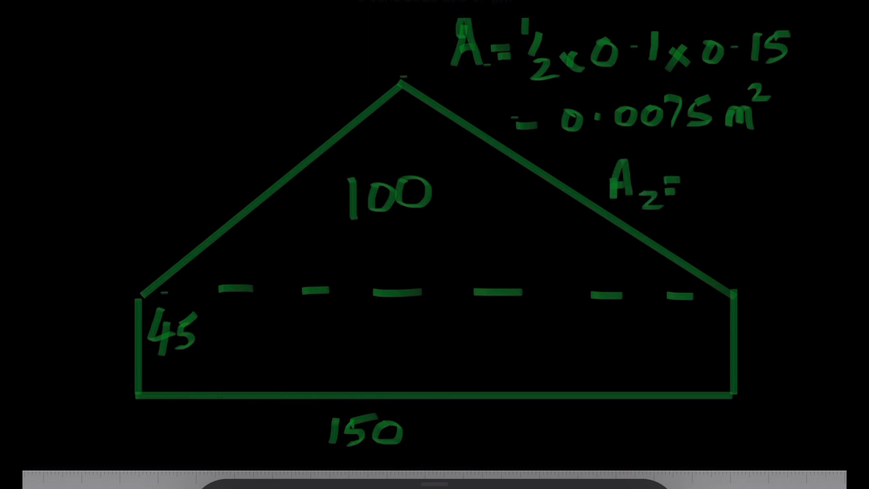
Write the rectangle area A₂ = 0.045 × 0.15 = 0.0068 m²
{"action": "type", "text": "0-"}
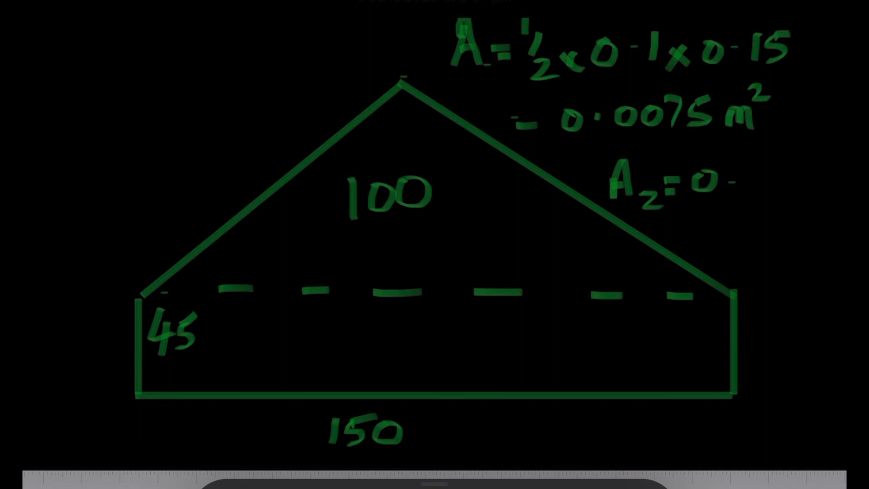
{"action": "type", "text": "04"}
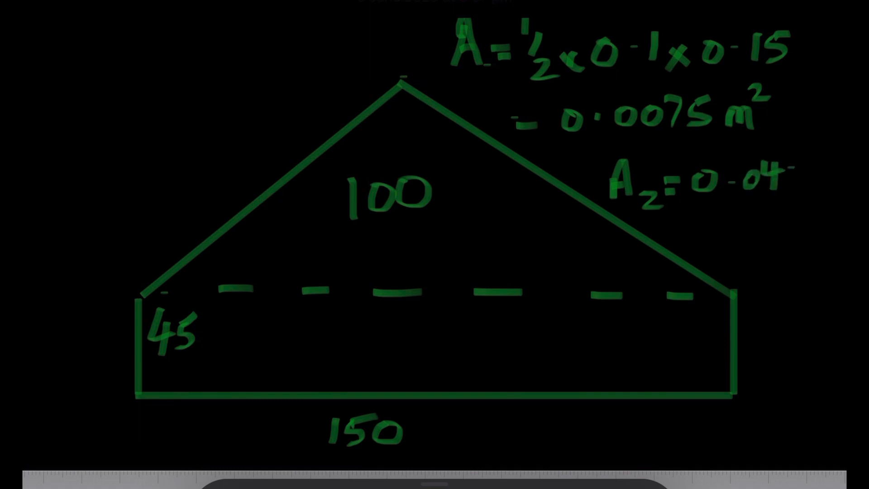
{"action": "type", "text": "5"}
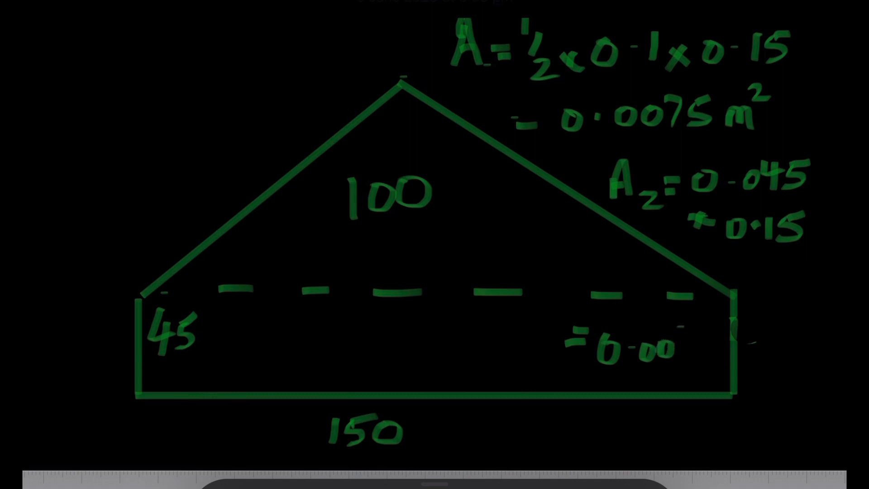
{"action": "type", "text": "68"}
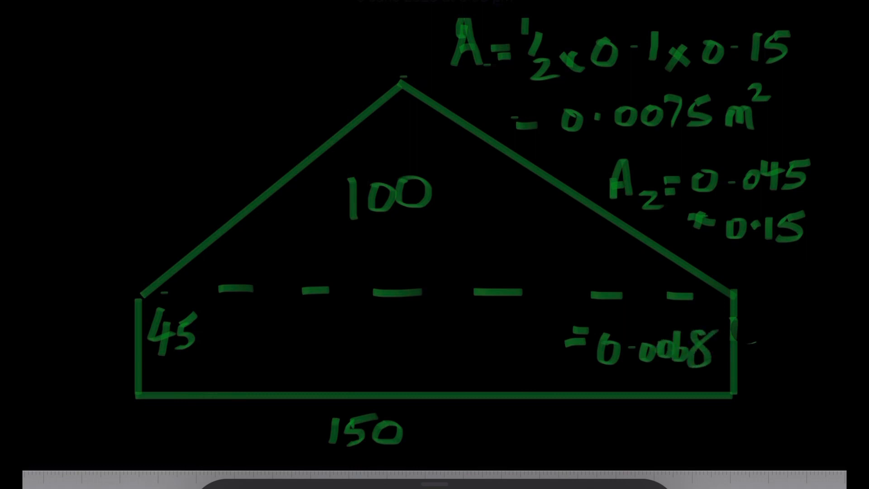
{"action": "type", "text": "m²"}
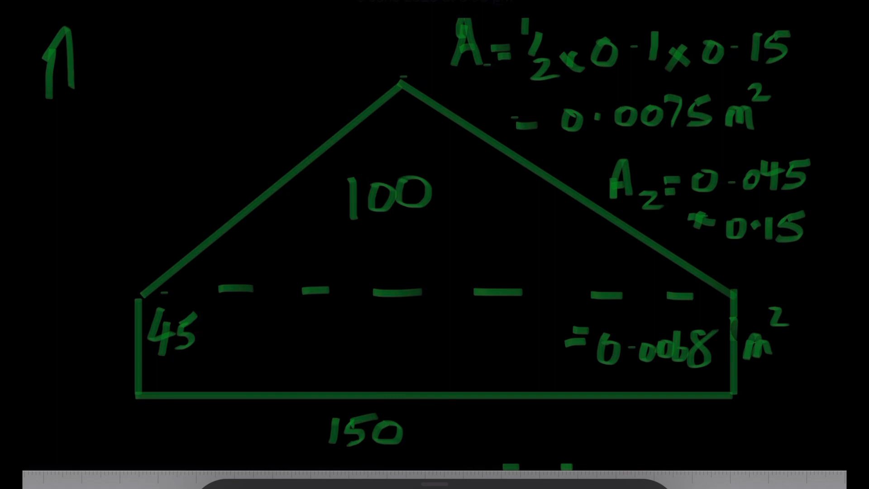
Write the total mirror outline area A = 0.014 m²
{"action": "type", "text": "A=0"}
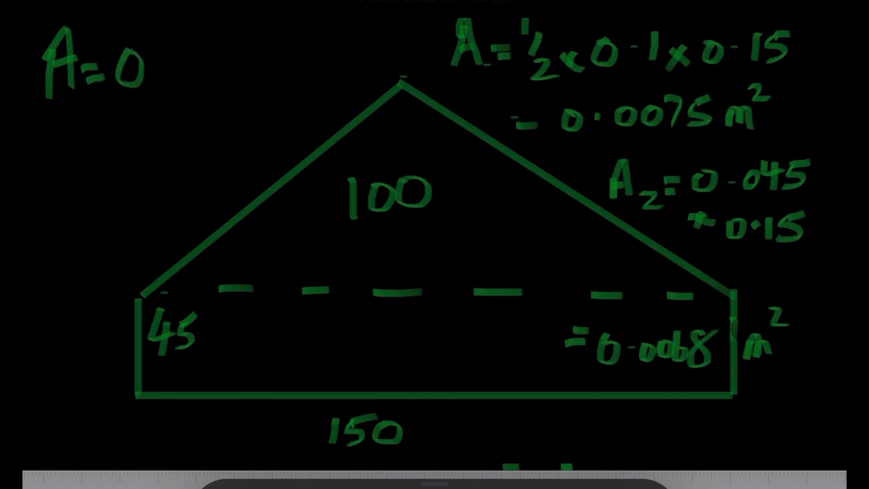
{"action": "type", "text": "·01"}
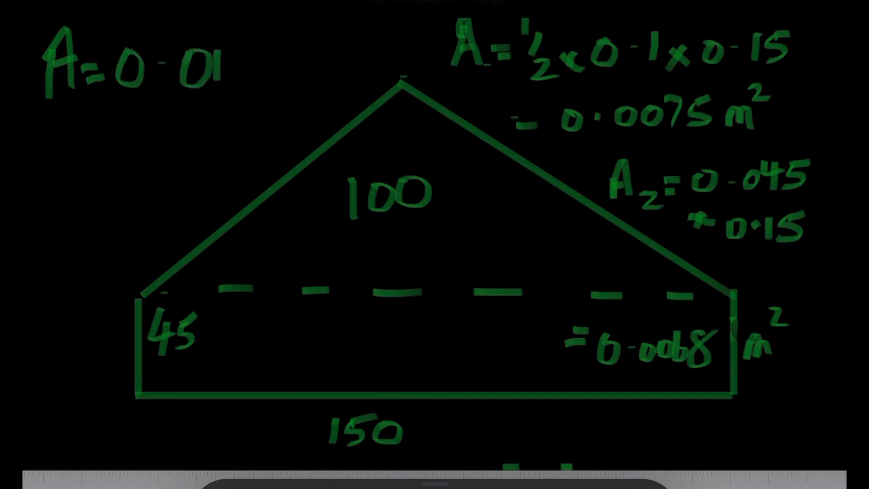
{"action": "type", "text": "4m"}
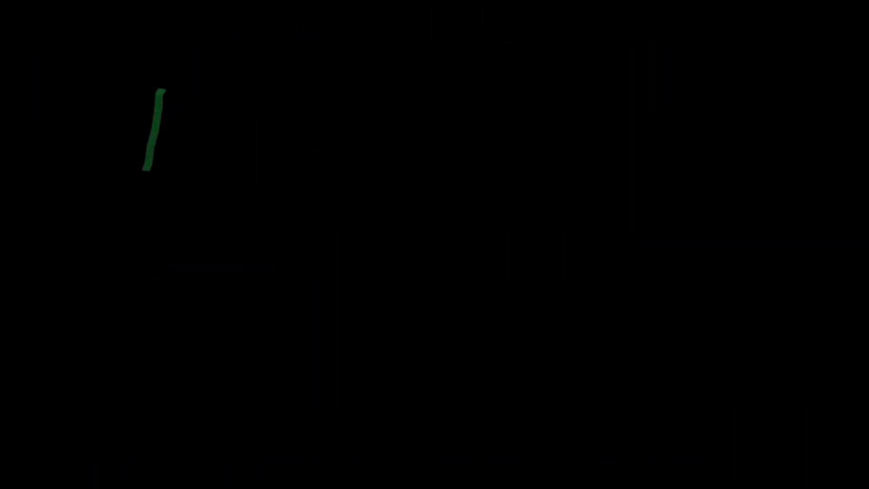
Write the drag force formula F = ½ρV²CdA
{"action": "left_click_drag", "start_coordinate": [161, 89], "coordinate": [211, 150]}
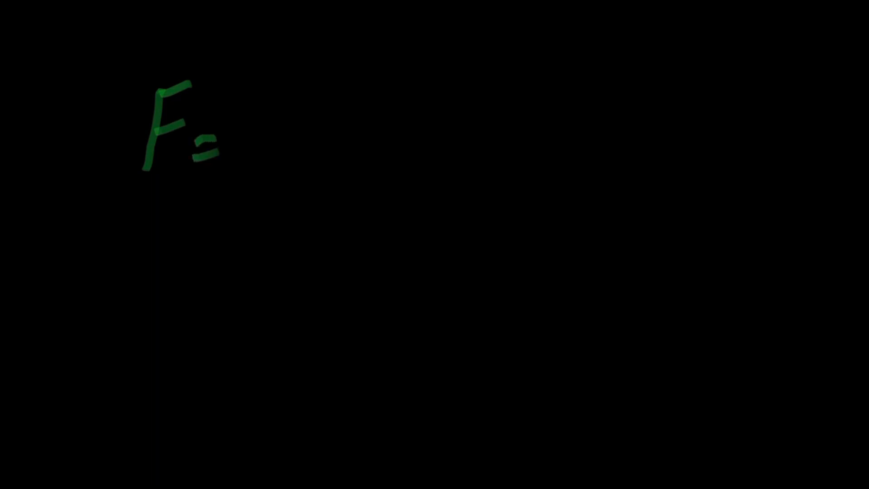
{"action": "left_click_drag", "start_coordinate": [250, 89], "coordinate": [261, 161]}
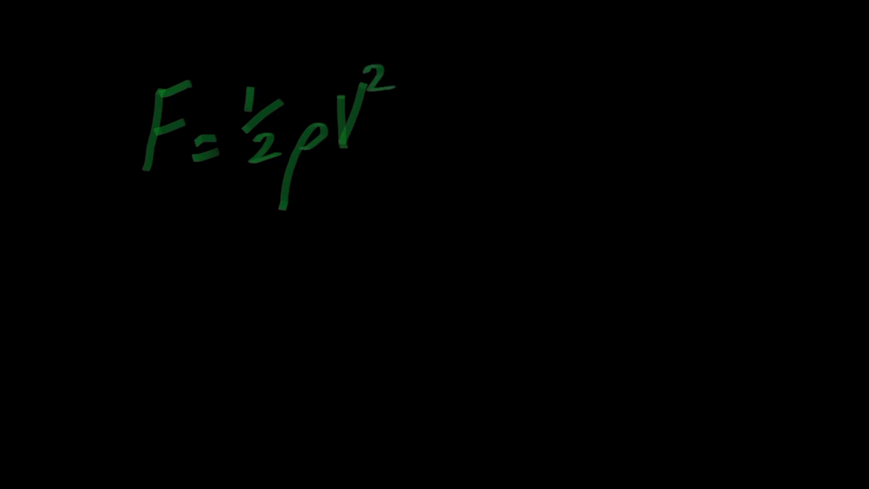
{"action": "type", "text": "Cd"}
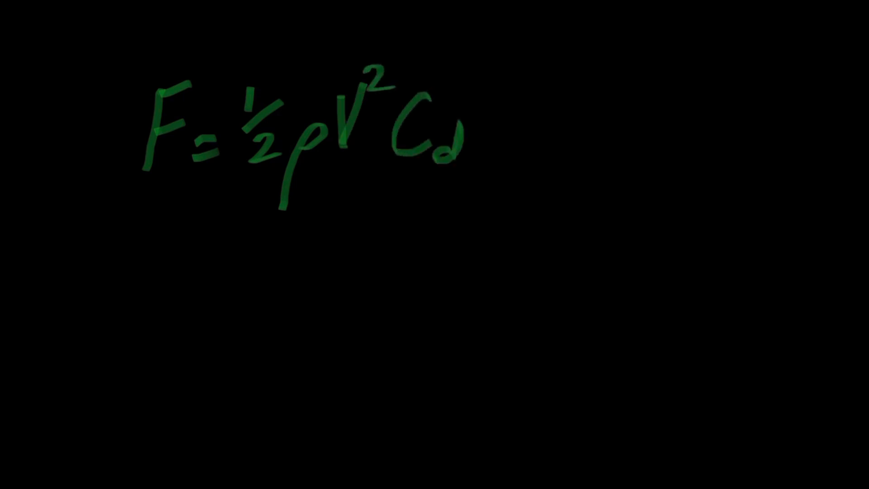
{"action": "left_click_drag", "start_coordinate": [478, 89], "coordinate": [499, 155]}
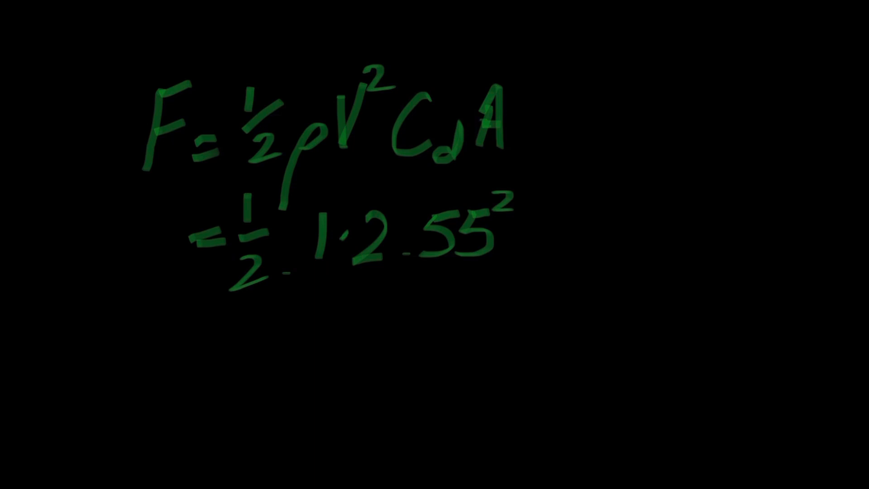
Substitute 1.2, 55², 0.5 and 0.014 and write the result ≈ 13 N
{"action": "type", "text": ".0"}
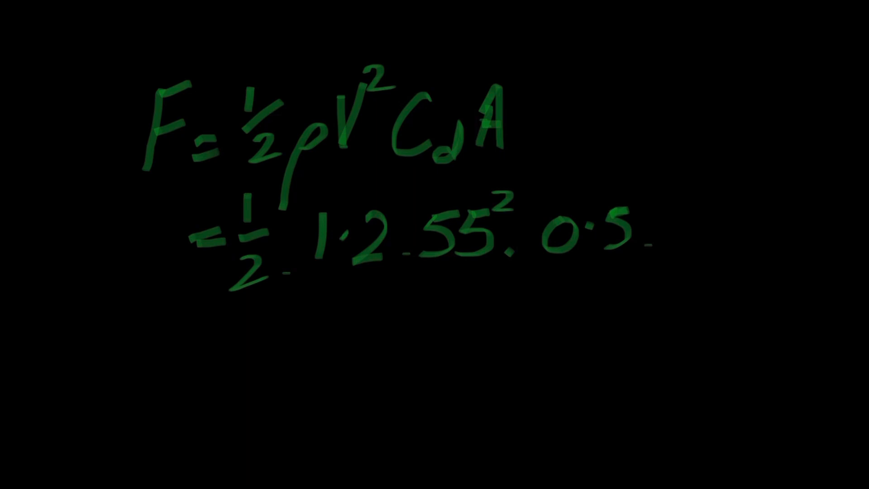
{"action": "type", "text": "0"}
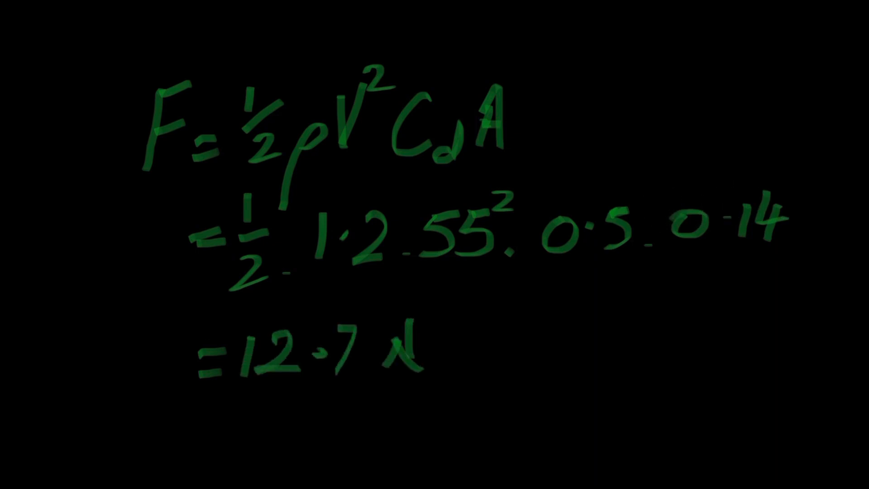
{"action": "type", "text": "=1"}
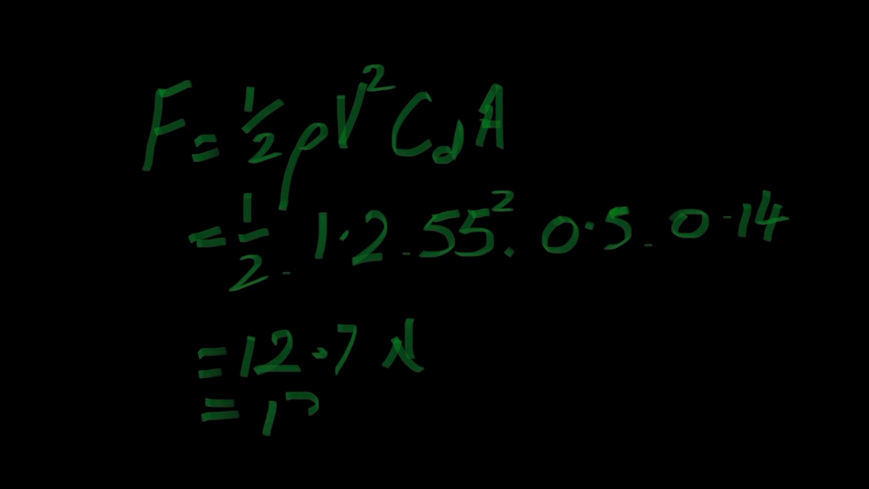
{"action": "type", "text": "13N"}
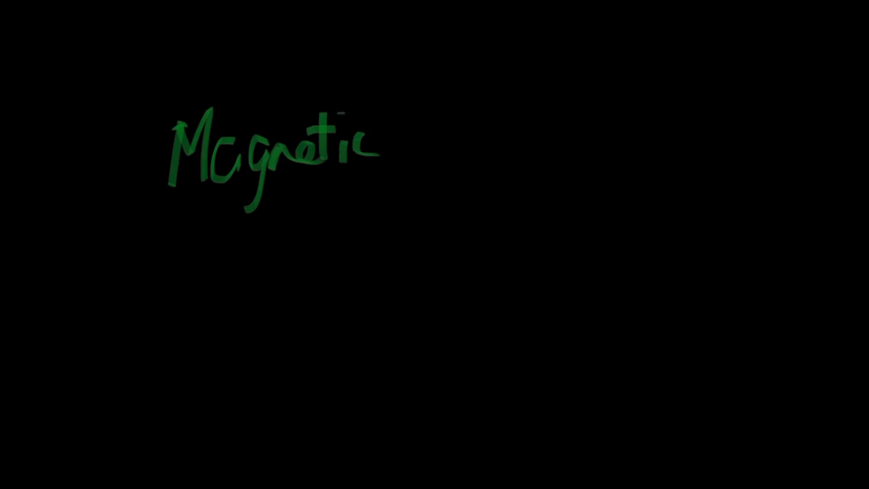
Write Magnetic force = 13.5 kg × 9.8 m/s = 132 N
{"action": "left_click_drag", "start_coordinate": [410, 139], "coordinate": [494, 144]}
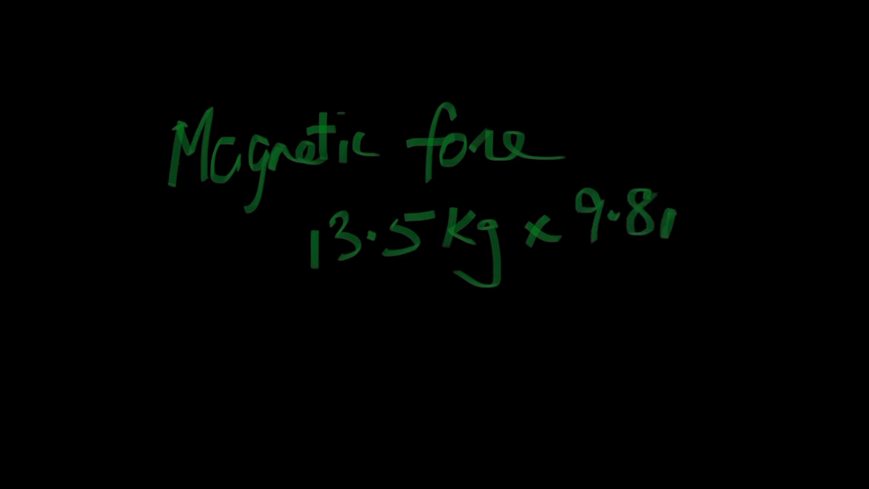
{"action": "type", "text": "m/s"}
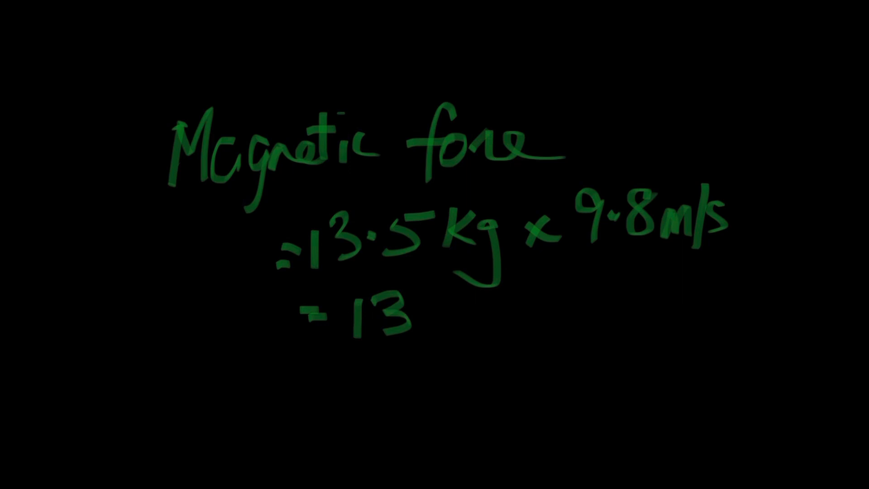
{"action": "type", "text": "132 N"}
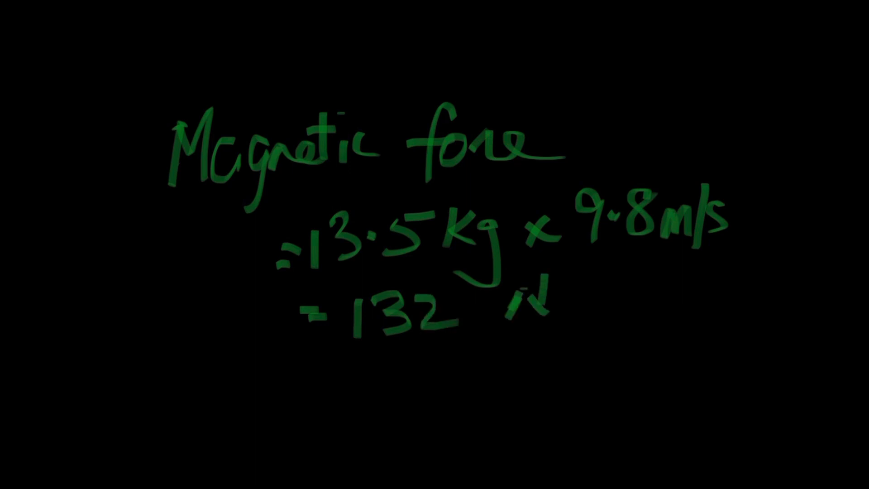
Write 3 magnets = 396 N >> 13 N and underline the conclusion
{"action": "type", "text": "3r"}
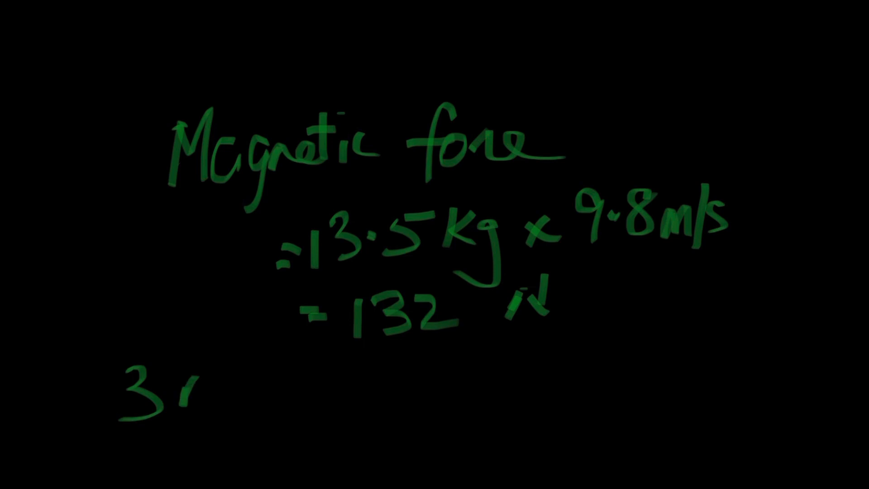
{"action": "type", "text": "magnet"}
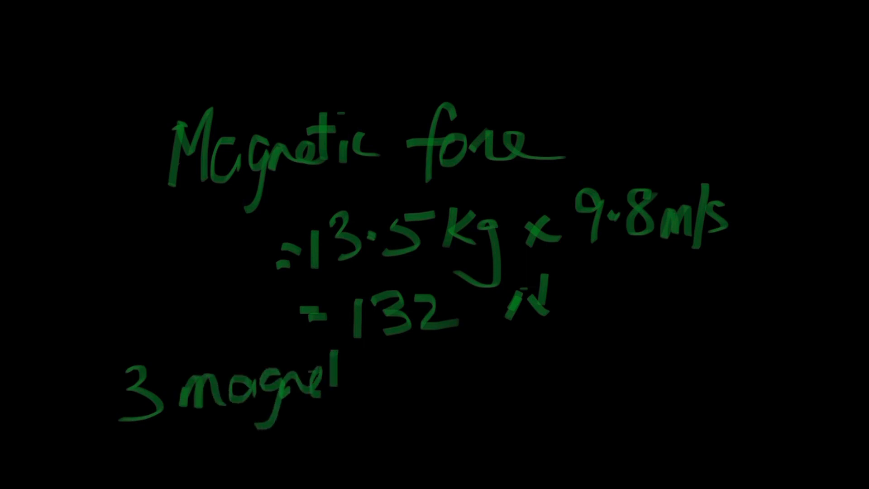
{"action": "type", "text": "s ="}
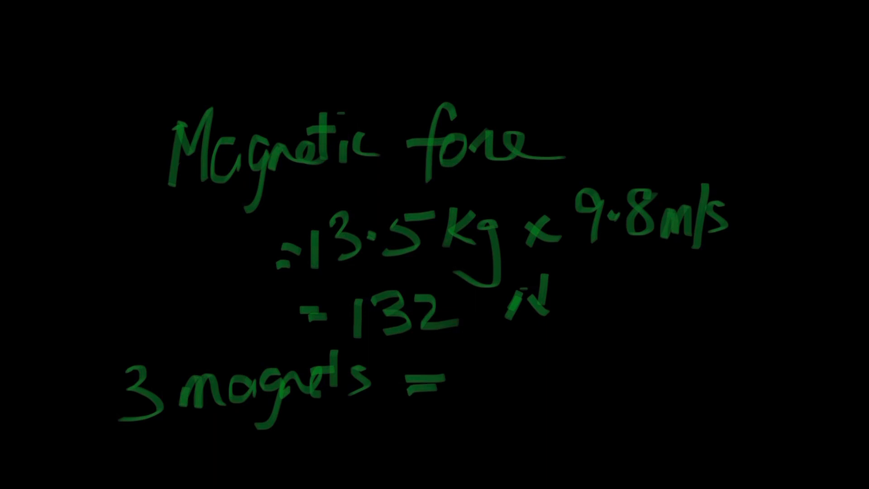
{"action": "type", "text": "?"}
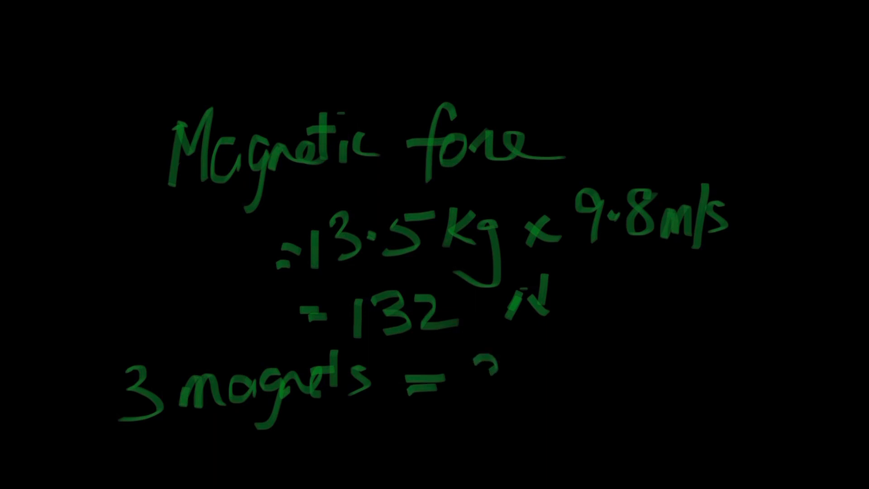
{"action": "type", "text": "39N"}
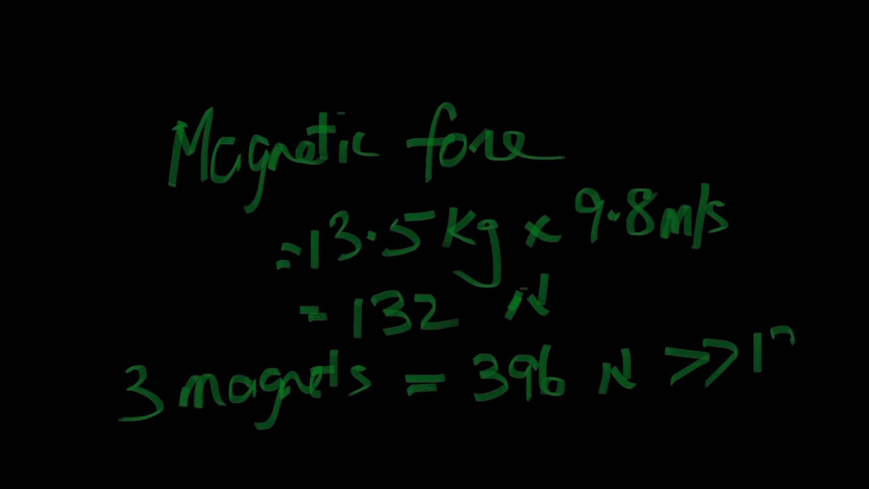
{"action": "type", "text": "13N"}
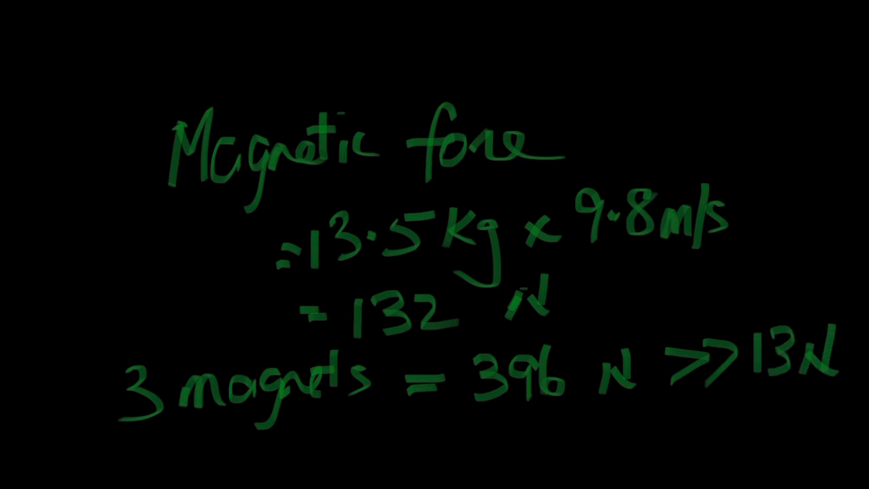
{"action": "left_click_drag", "start_coordinate": [499, 408], "coordinate": [787, 399]}
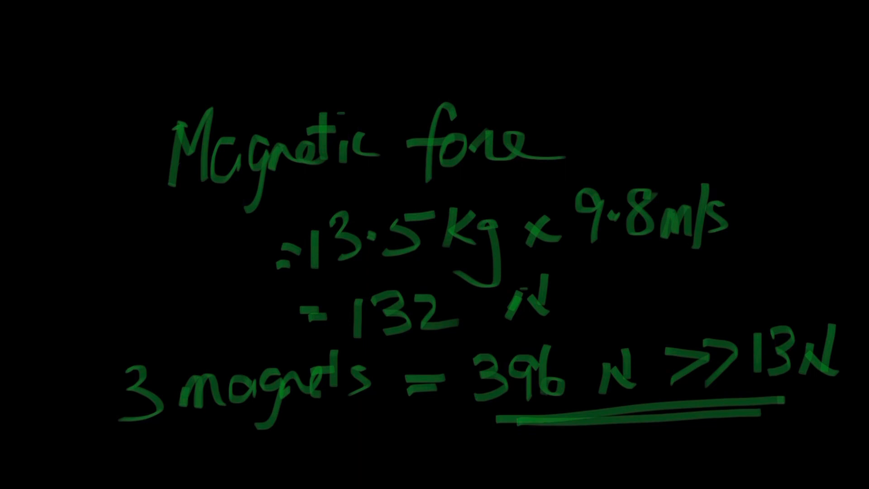